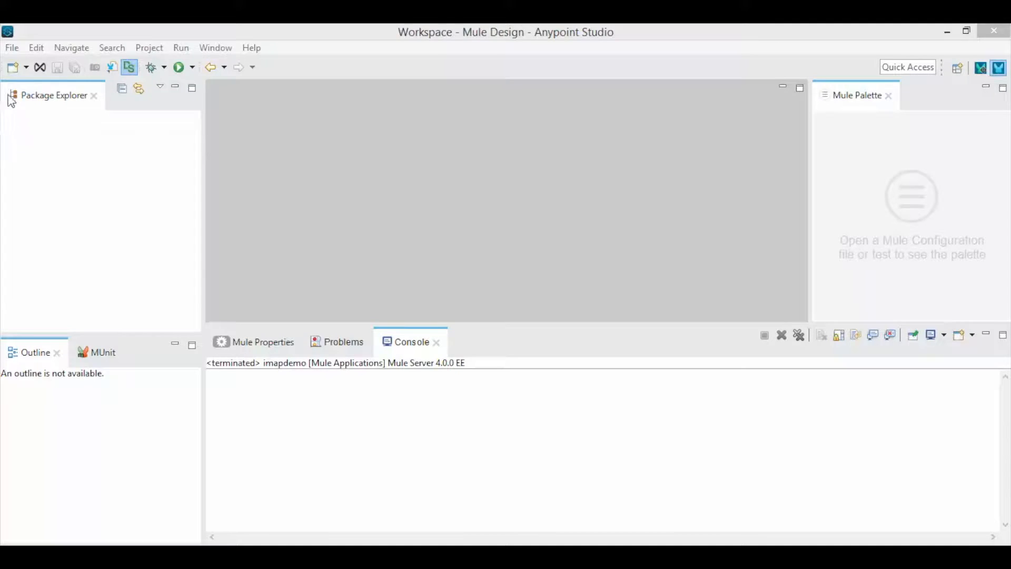
# Step: Create a new Mule project named imapdemo via File > New > Mule Project
pyautogui.click(10, 47)
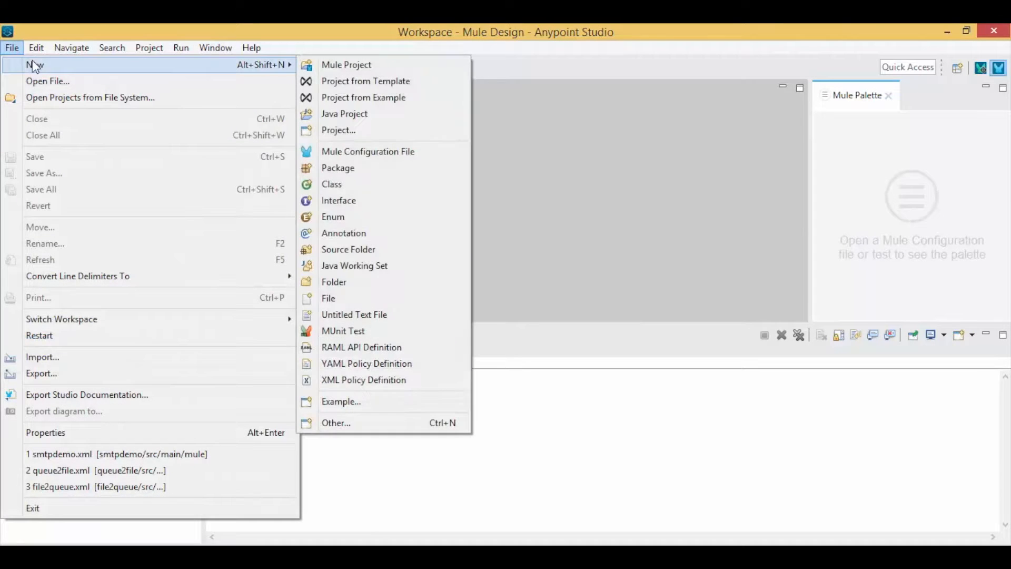
pyautogui.click(346, 64)
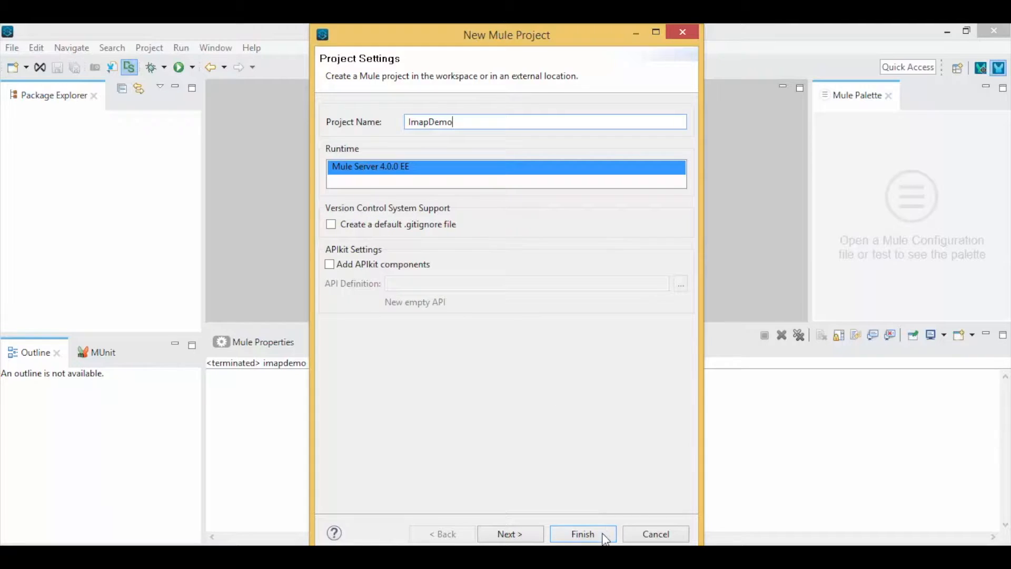
pyautogui.click(582, 533)
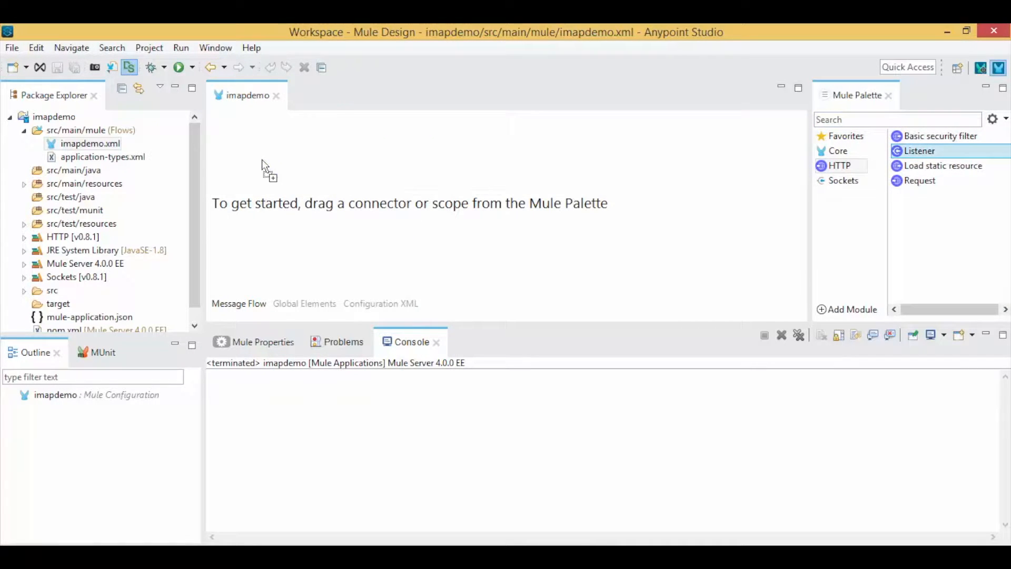
# Step: Place an HTTP Listener with a tested connector config on port 9096 and path /
pyautogui.moveTo(918, 151); pyautogui.dragTo(249, 161)
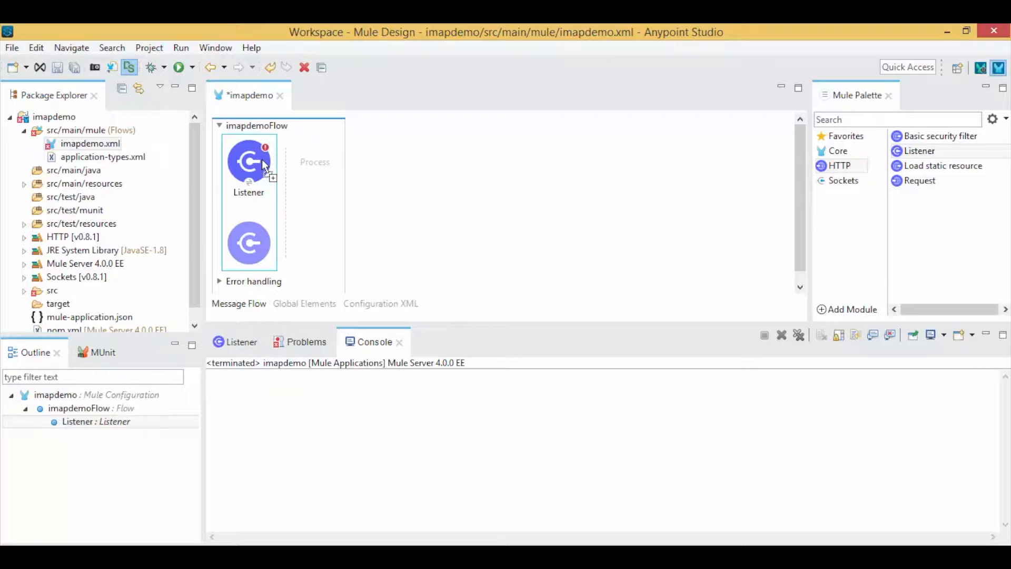
pyautogui.doubleClick(248, 161)
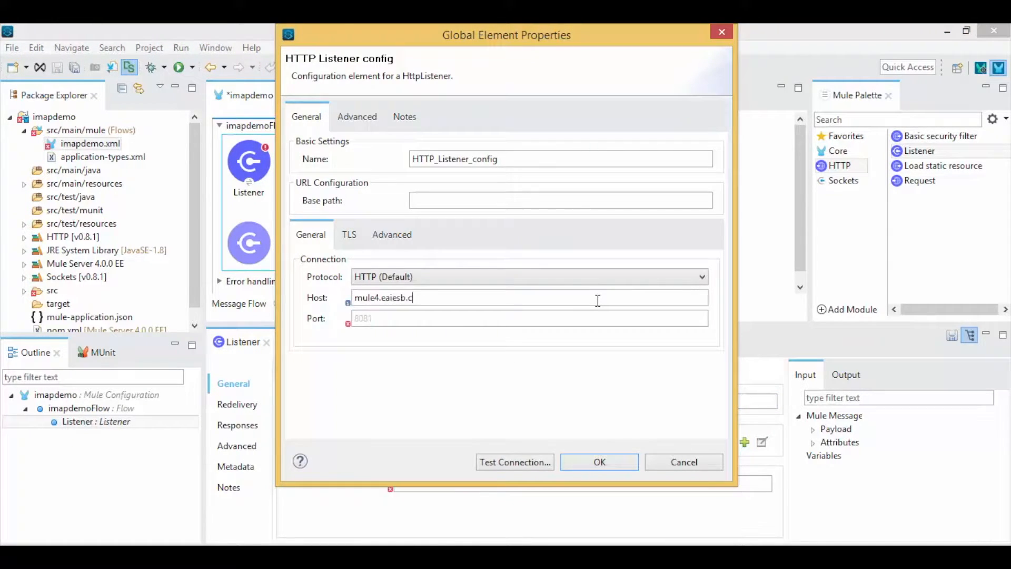
pyautogui.write('9096')
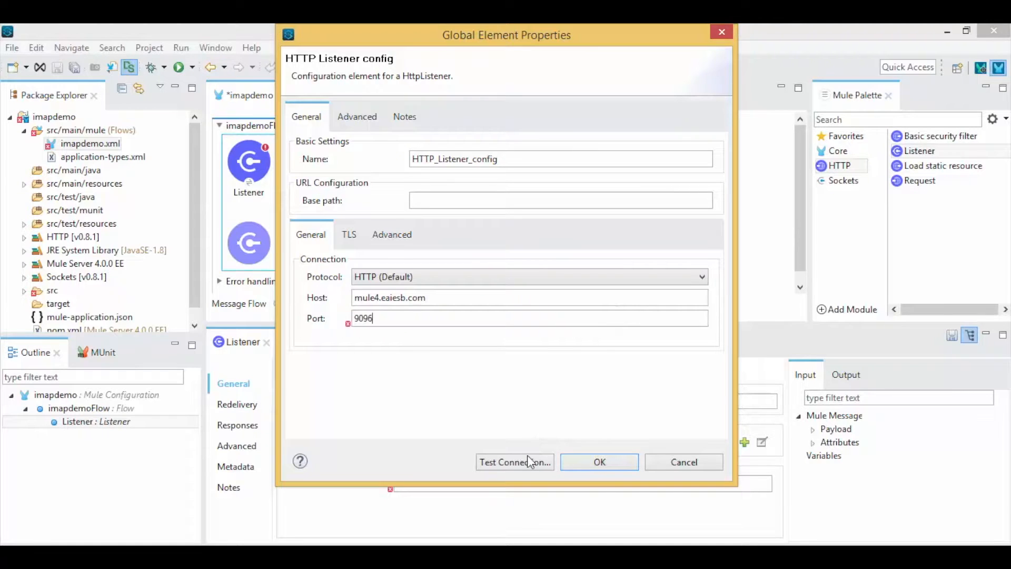
pyautogui.click(514, 462)
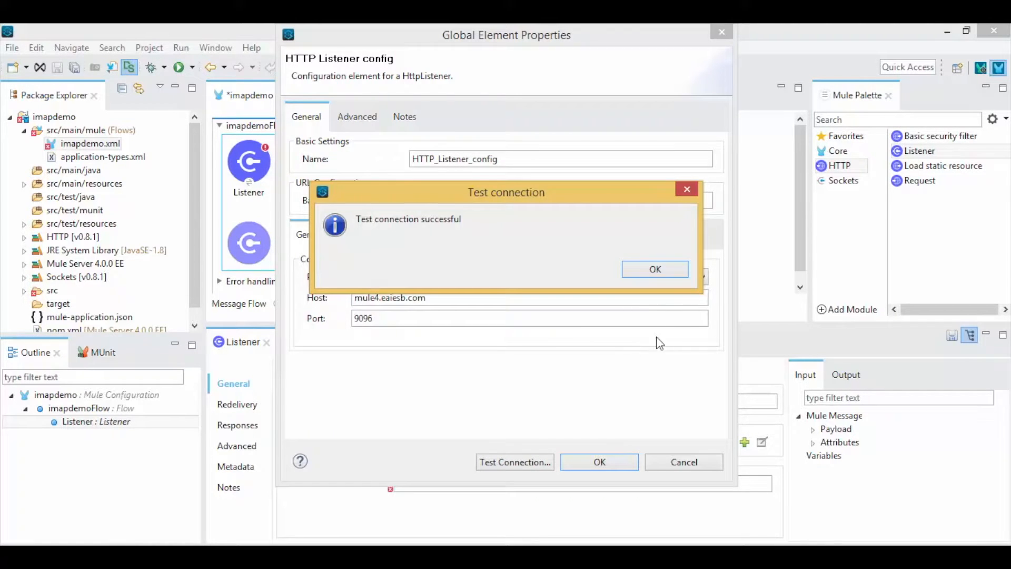
pyautogui.click(654, 269)
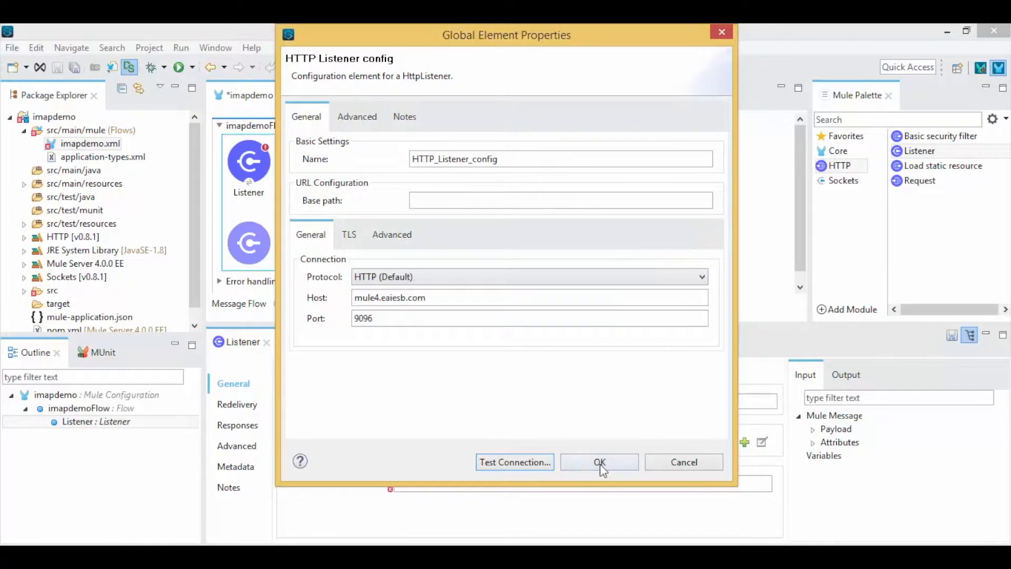
pyautogui.click(600, 461)
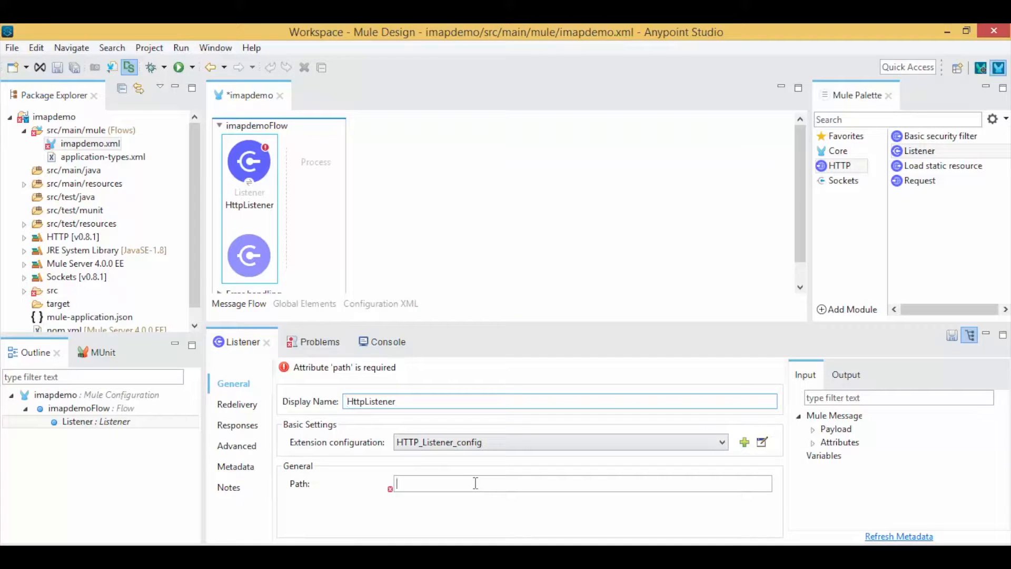
pyautogui.write('/')
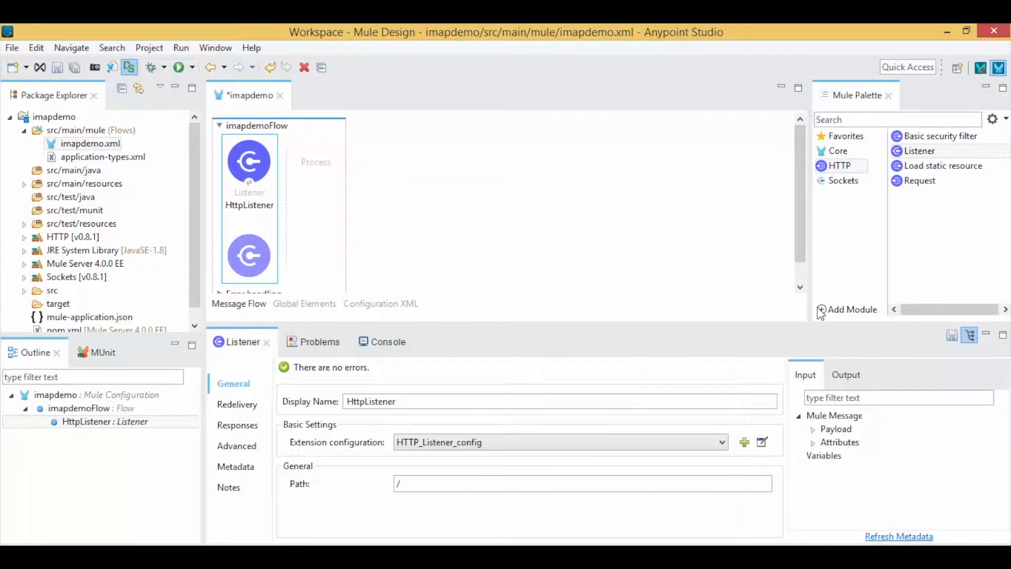
# Step: Add the Email 0.8.1 extension through Module Management
pyautogui.click(847, 309)
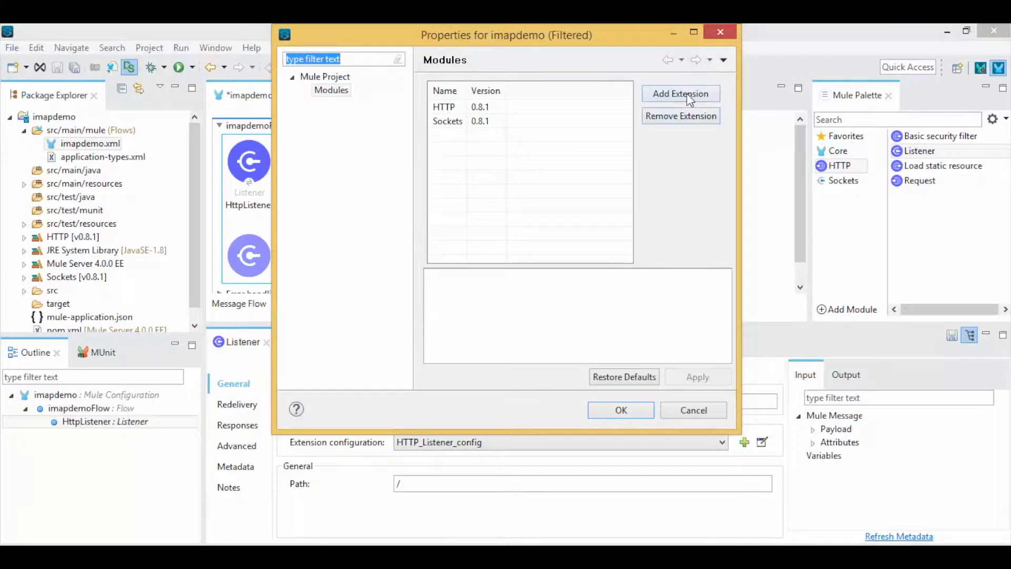
pyautogui.click(680, 93)
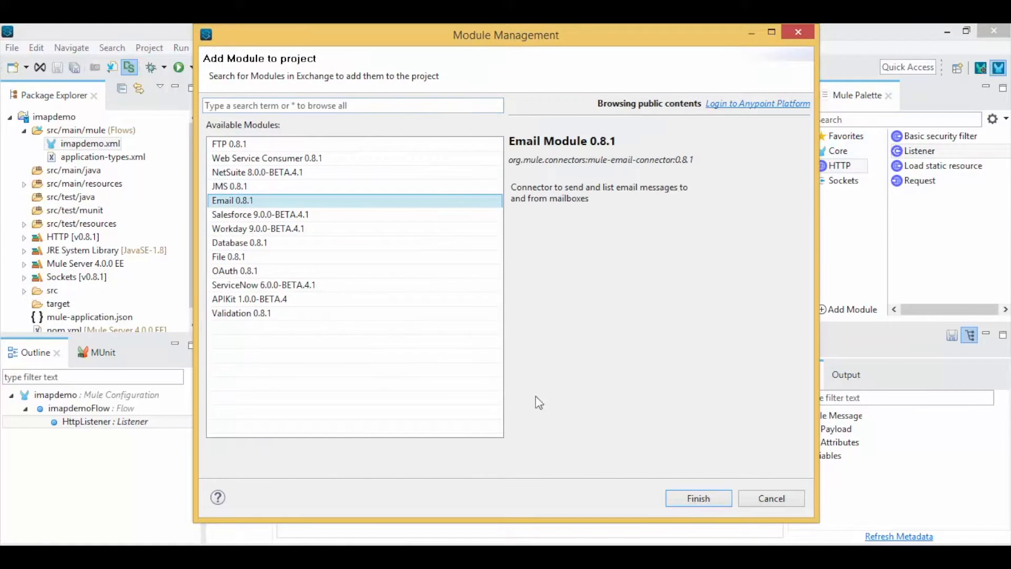
pyautogui.click(698, 498)
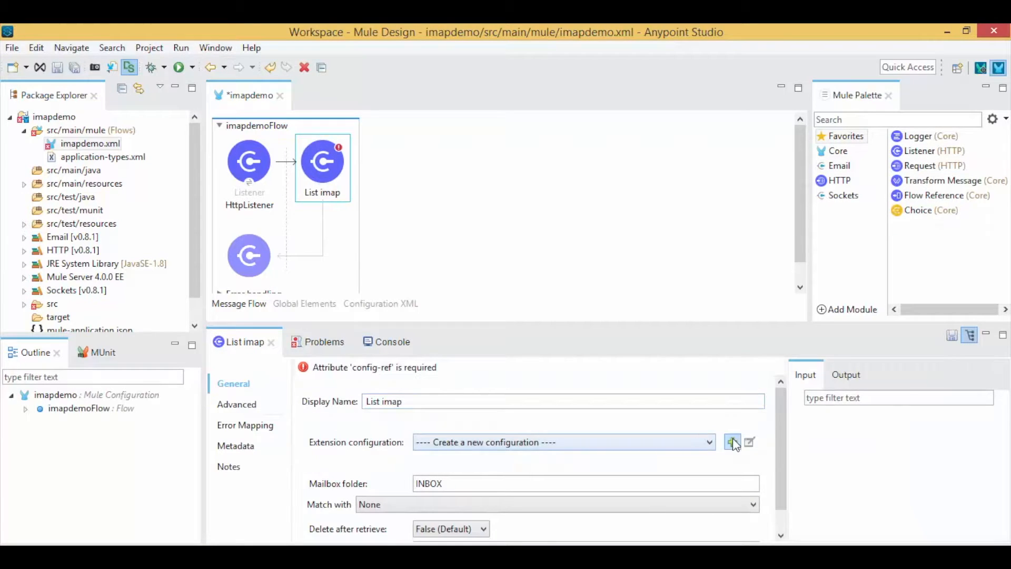
pyautogui.click(733, 442)
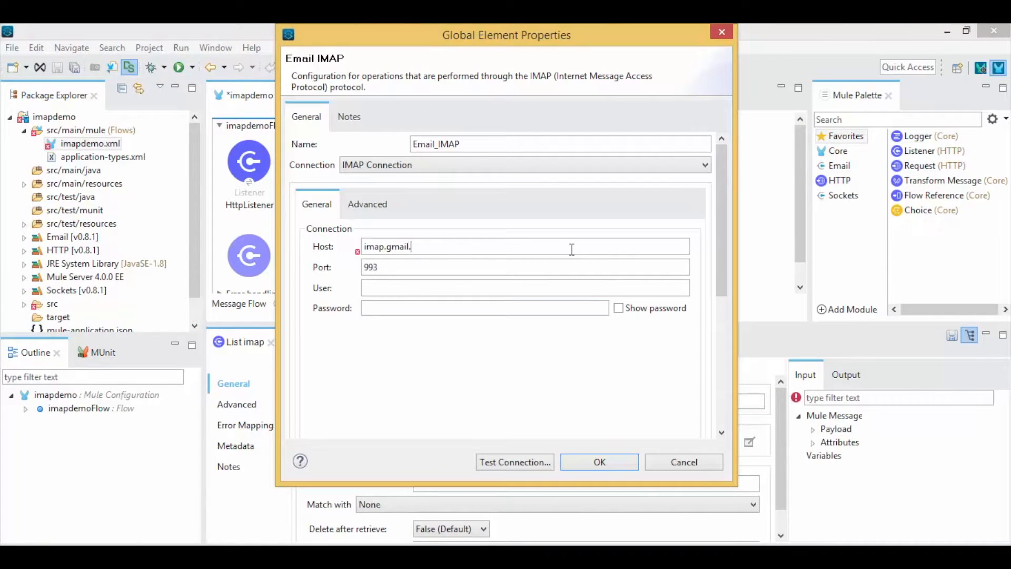
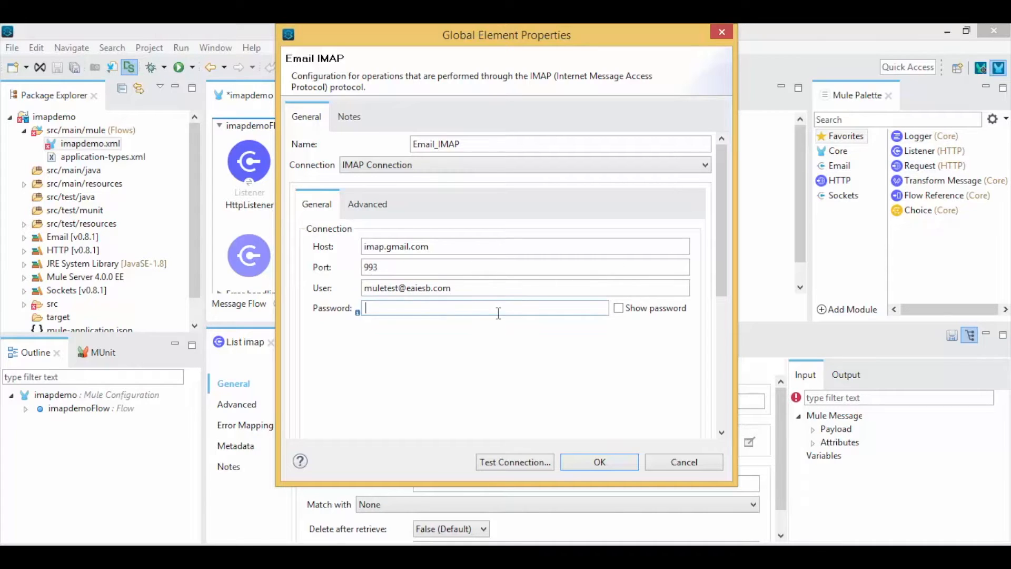
pyautogui.write('password')
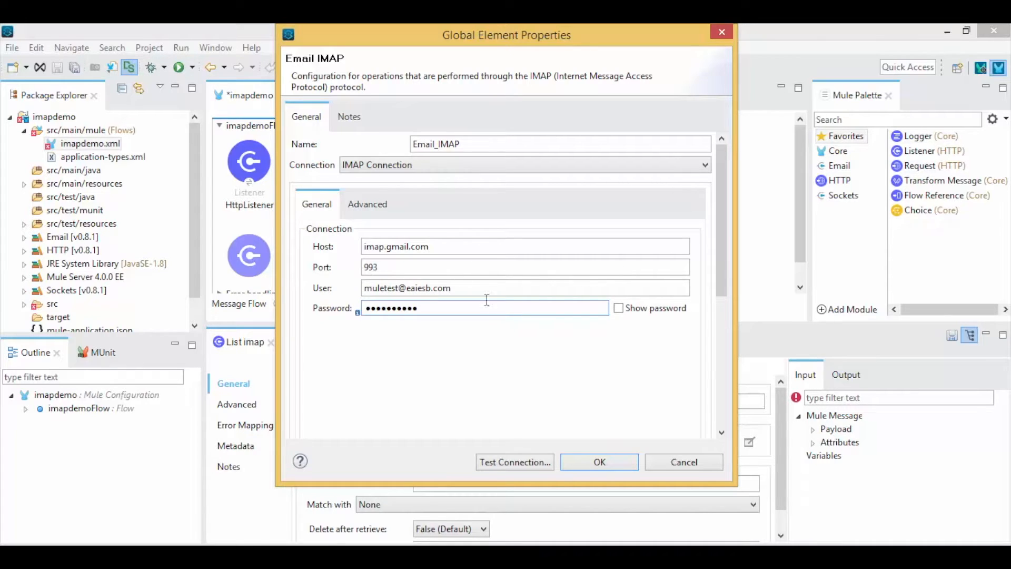
pyautogui.click(366, 203)
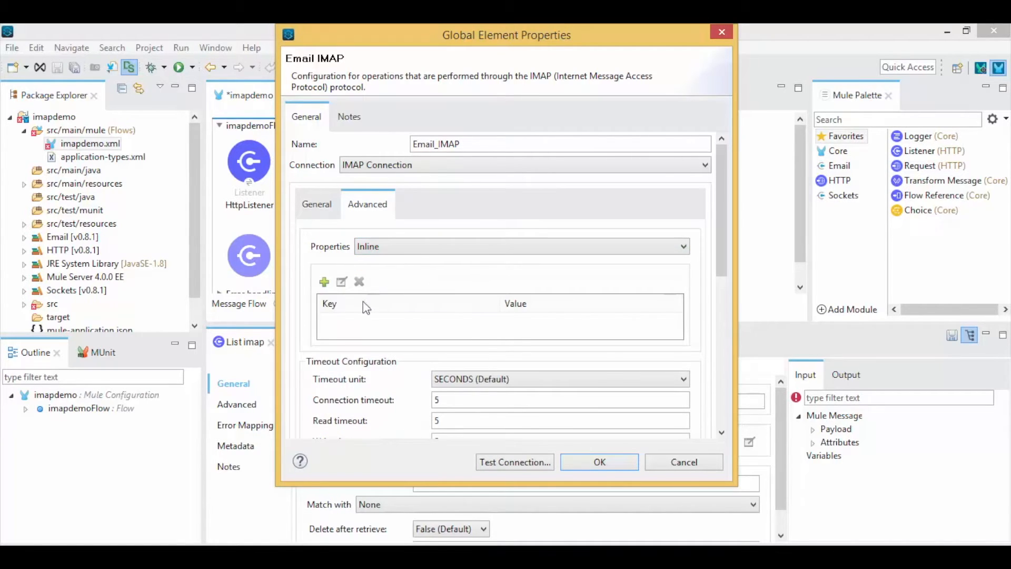
pyautogui.click(324, 282)
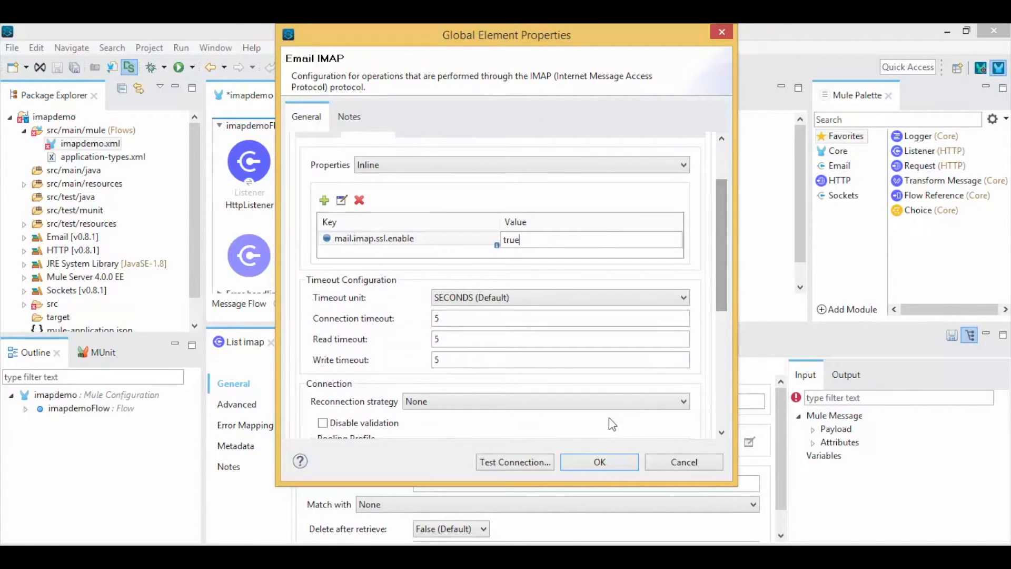
pyautogui.click(514, 461)
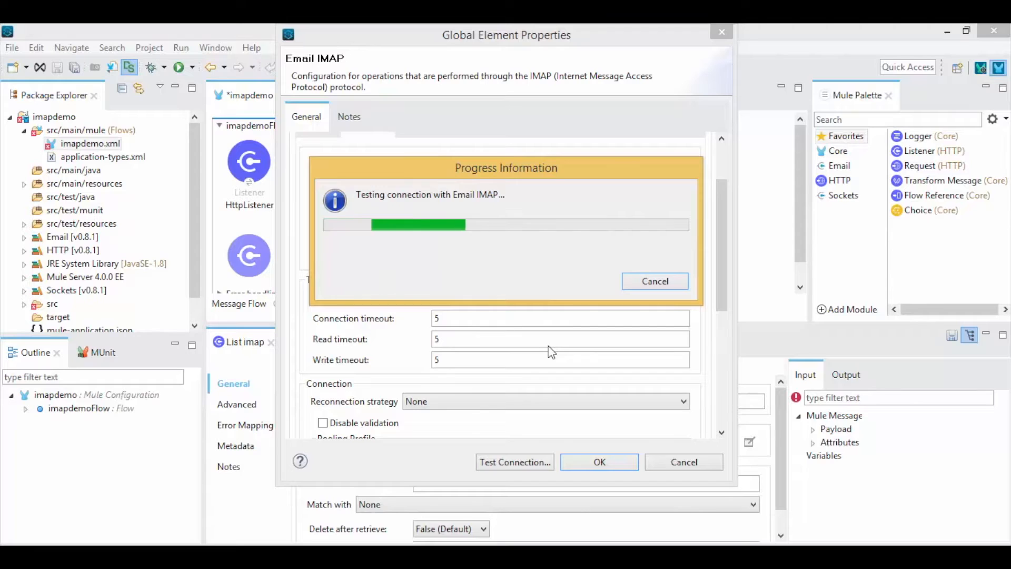
pyautogui.click(598, 462)
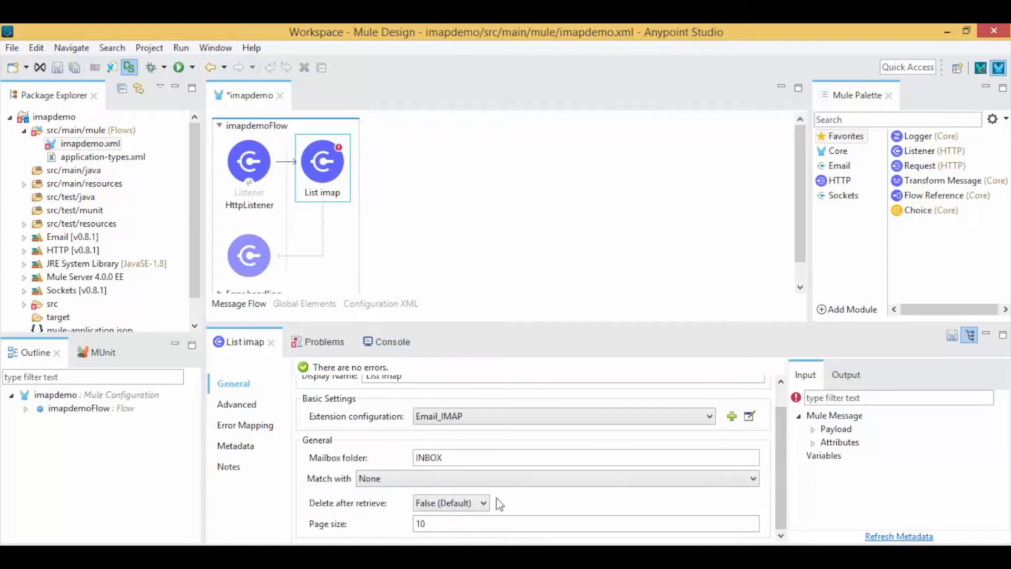
# Step: Switch List imap to Inline matching and set the Answered criterion
pyautogui.click(556, 478)
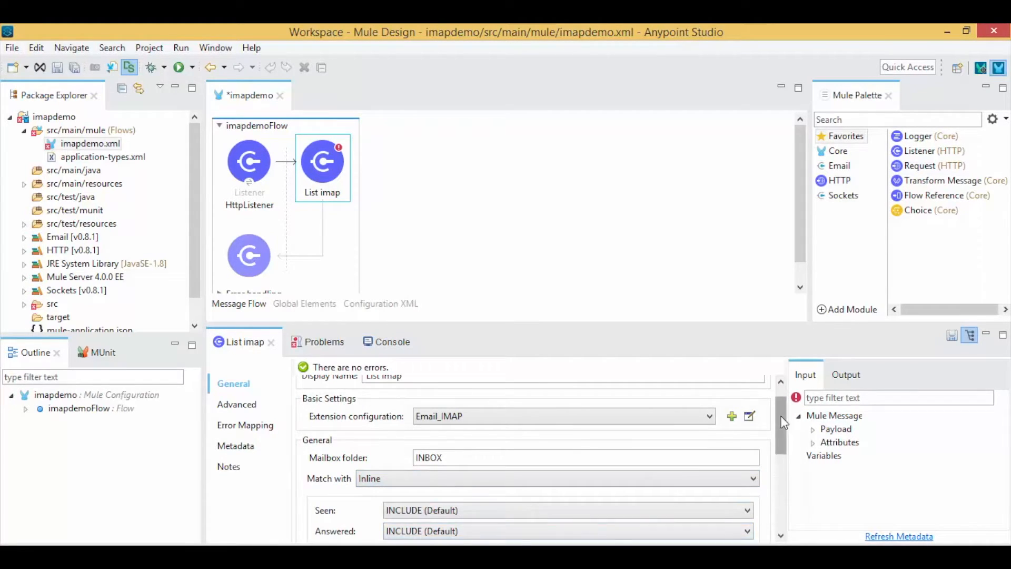
pyautogui.scroll(-3)
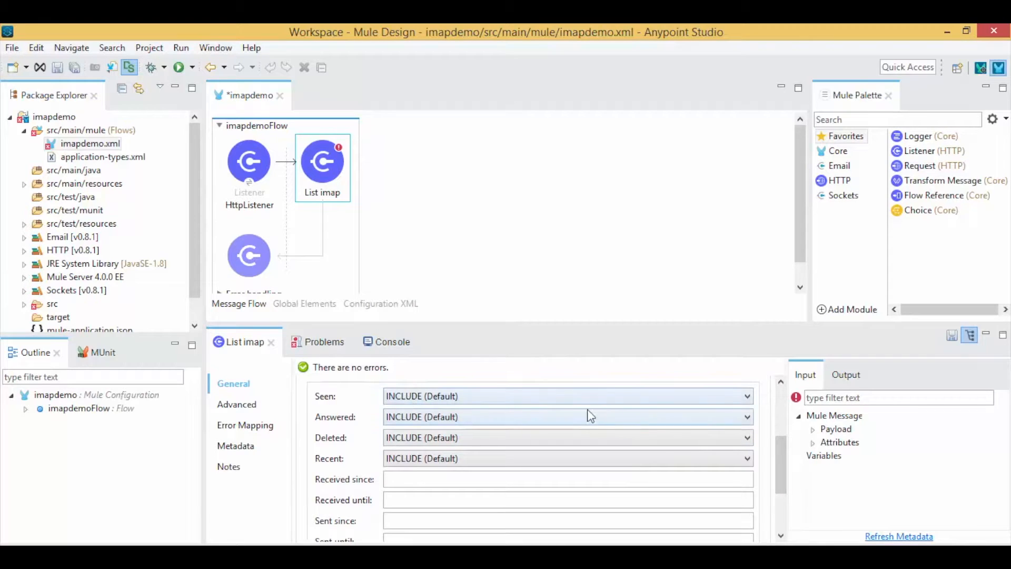
pyautogui.click(746, 417)
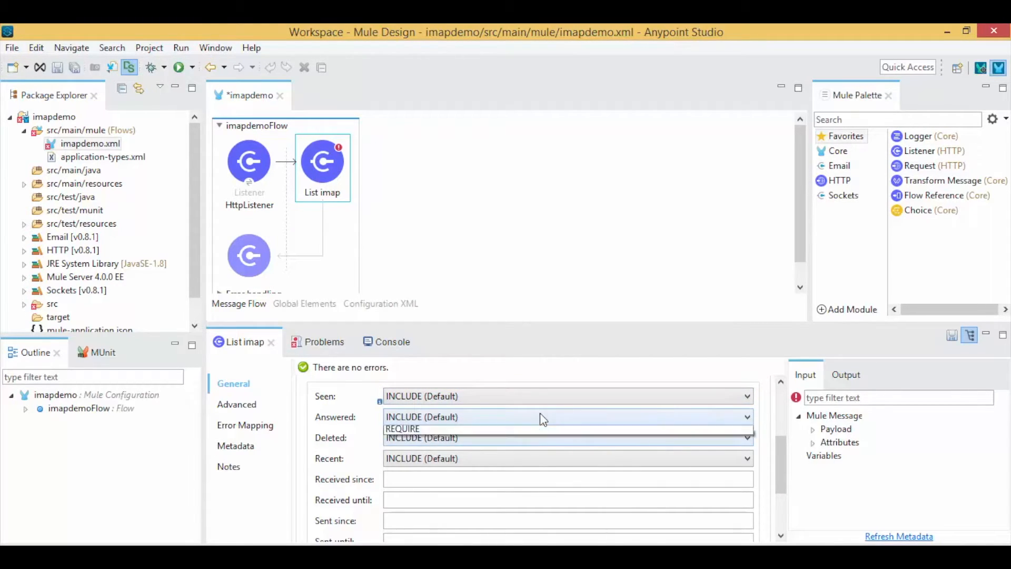
pyautogui.click(405, 418)
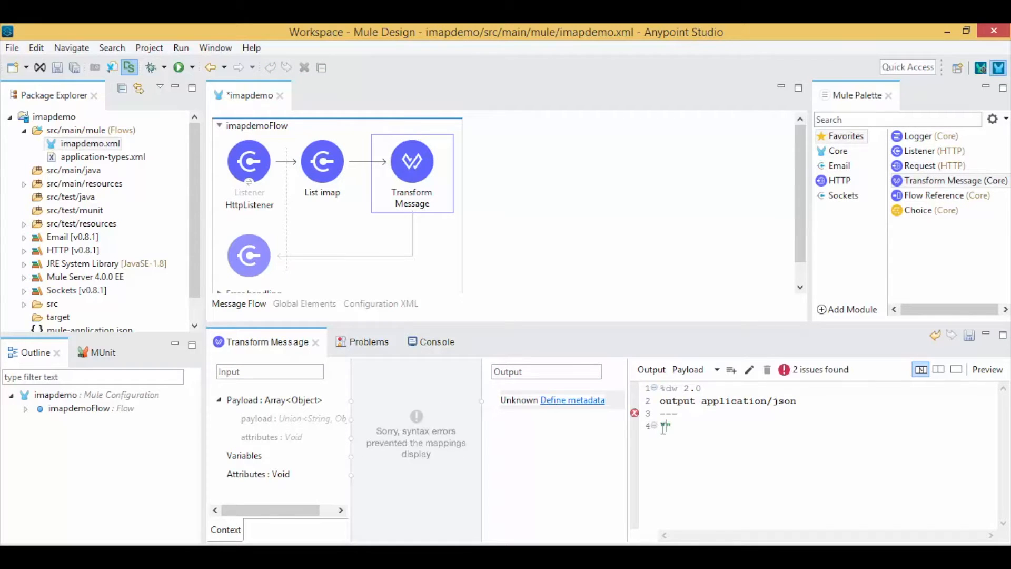
# Step: Write the DataWeave mapping "subject": payload.attributes.subject
pyautogui.write('"subject": payload.att')
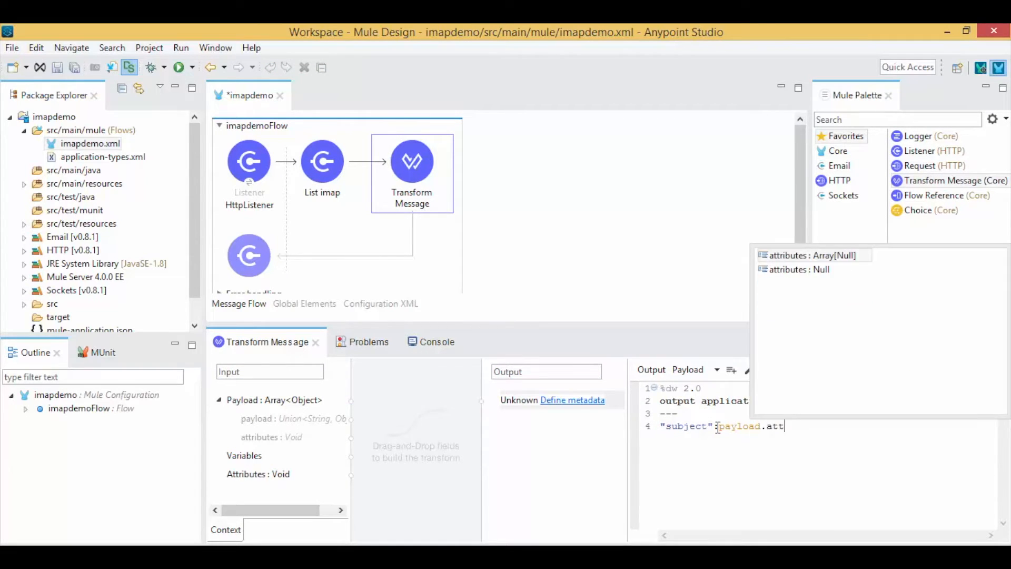
pyautogui.write('ributes.subject')
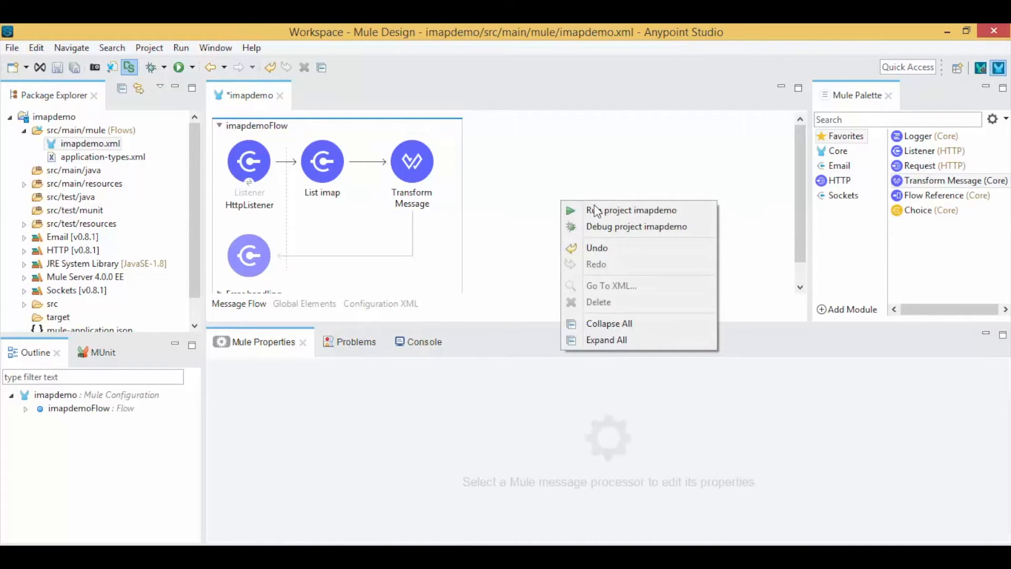
# Step: Run project imapdemo from the canvas
pyautogui.click(631, 209)
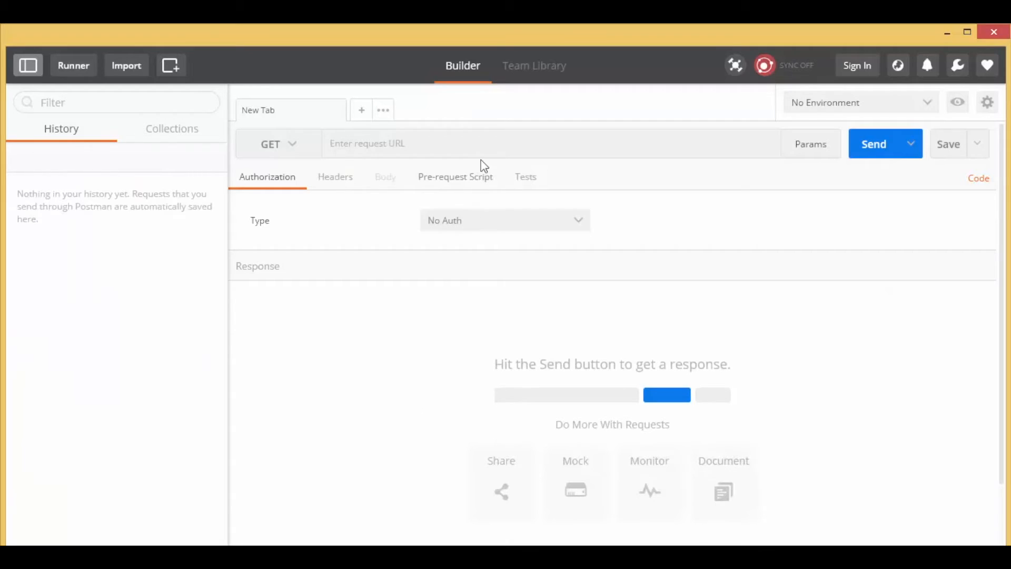
# Step: Send a GET to mule4.eaiesb.com:9096/ and receive the JSON subjects
pyautogui.write('mule4.eaiesb.com:9096/')
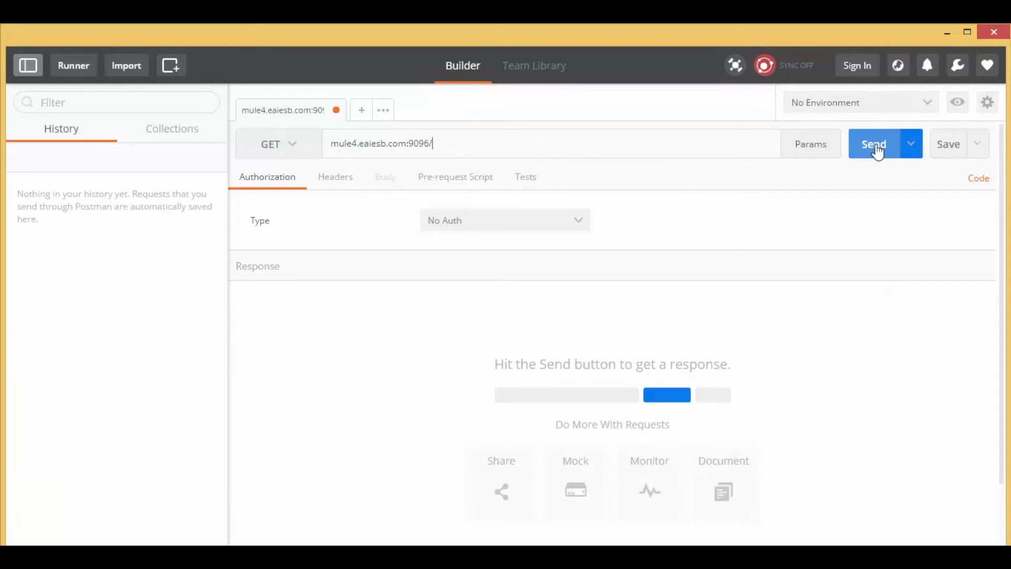
pyautogui.click(874, 145)
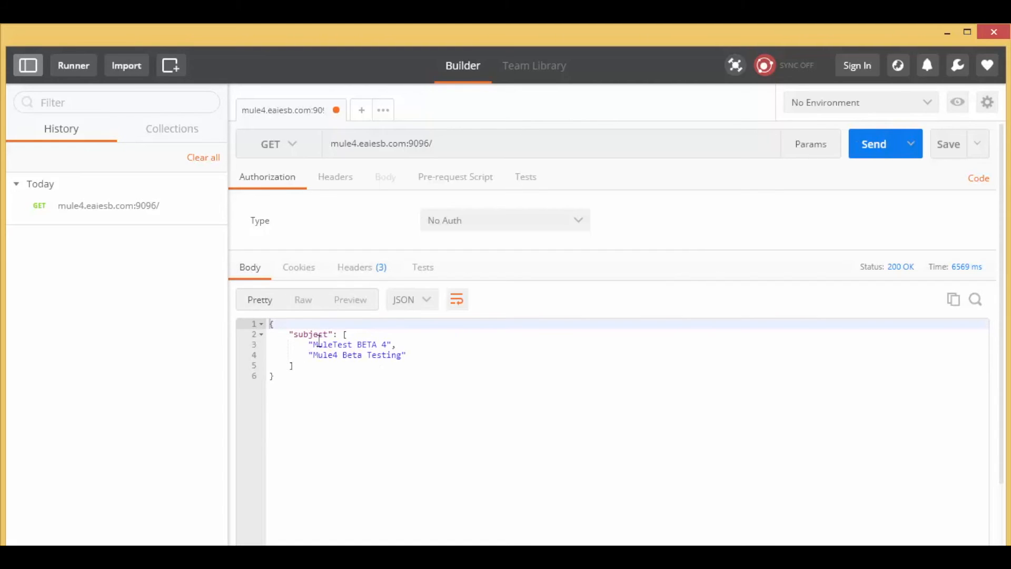
pyautogui.moveTo(606, 455)
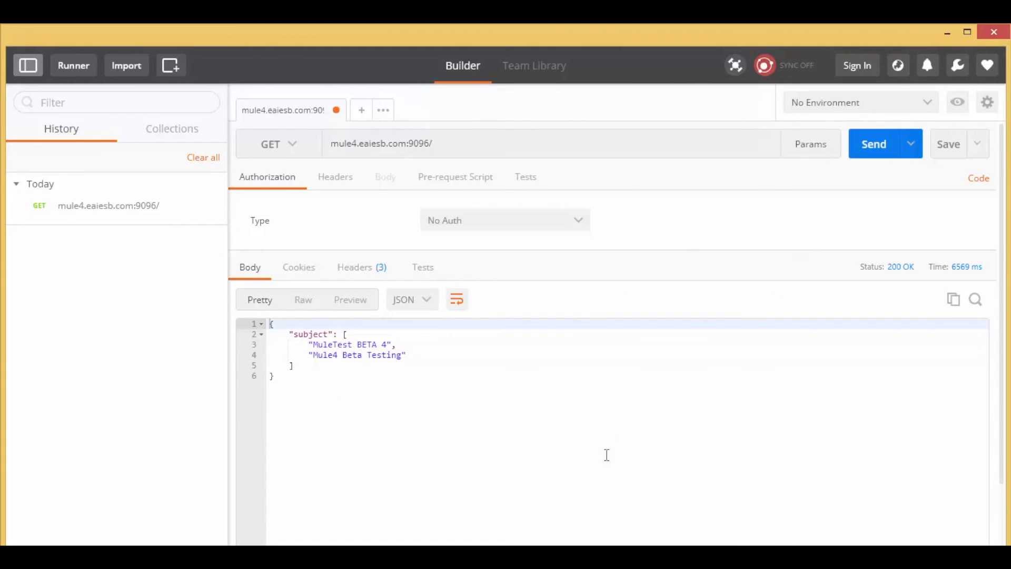